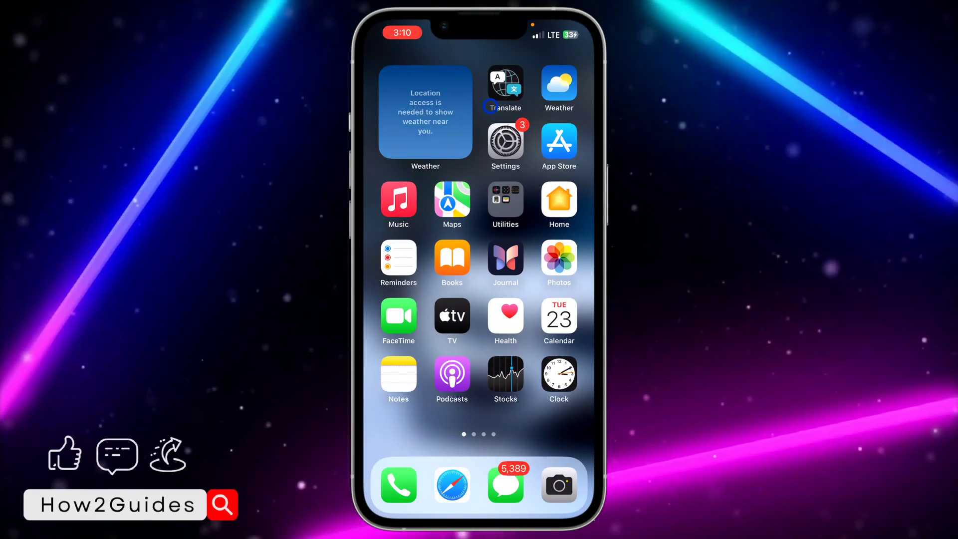
- Swipe left to the second Home Screen page showing Files, Chrome, Snapchat and WhatsApp
{"action": "scroll", "scroll_direction": "left", "scroll_amount": 3}
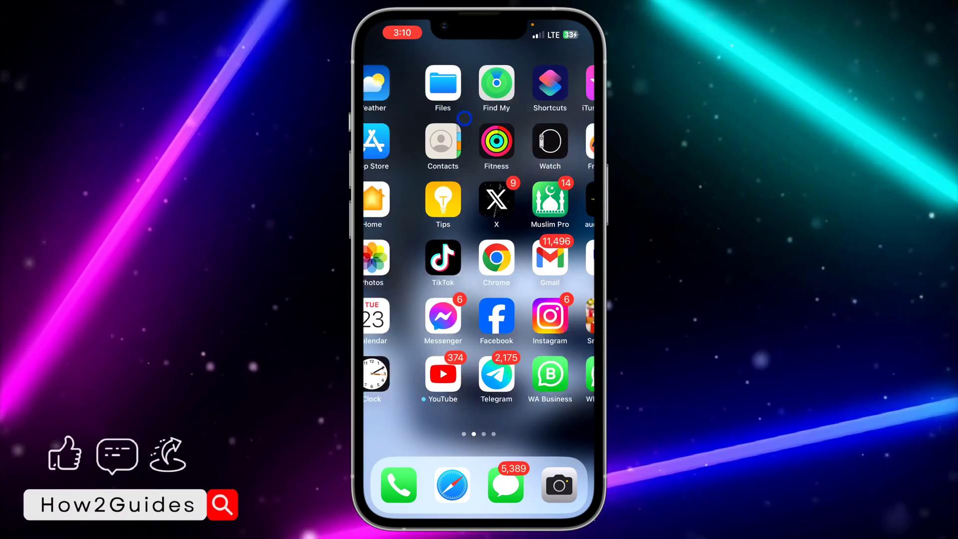
{"action": "left_click", "coordinate": [442, 81]}
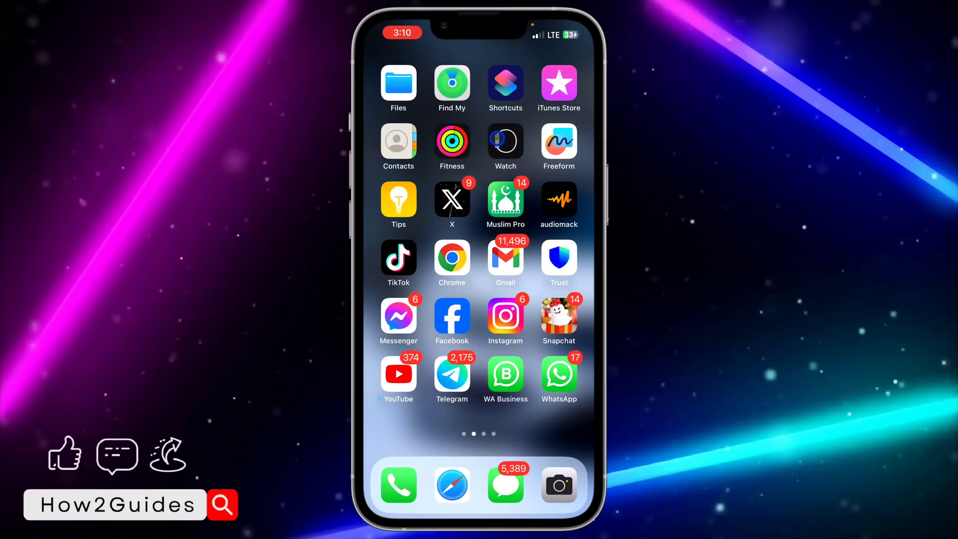
- Search Safari for 'unlock pdf file' and open the iLovePDF Unlock PDF result
{"action": "left_click", "coordinate": [451, 484]}
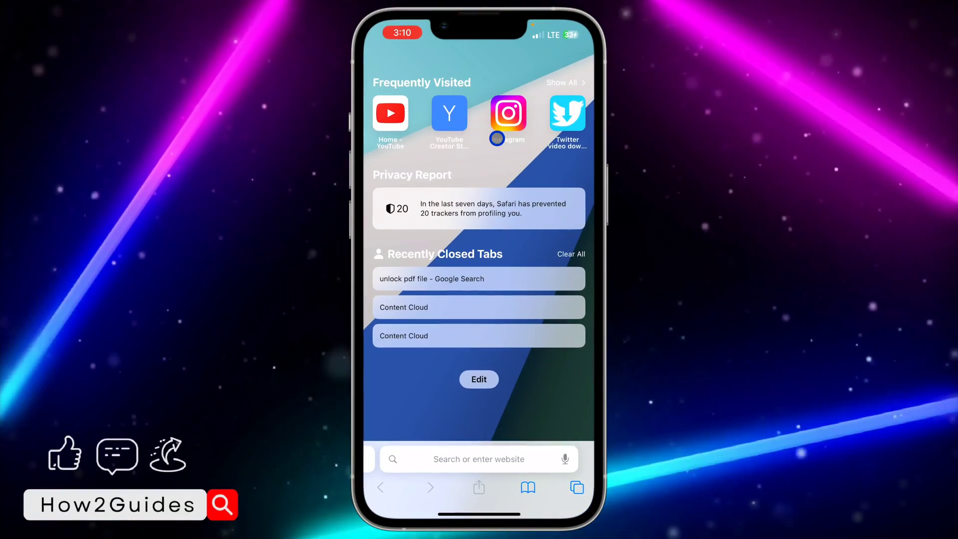
{"action": "type", "text": "unlock pdf fol"}
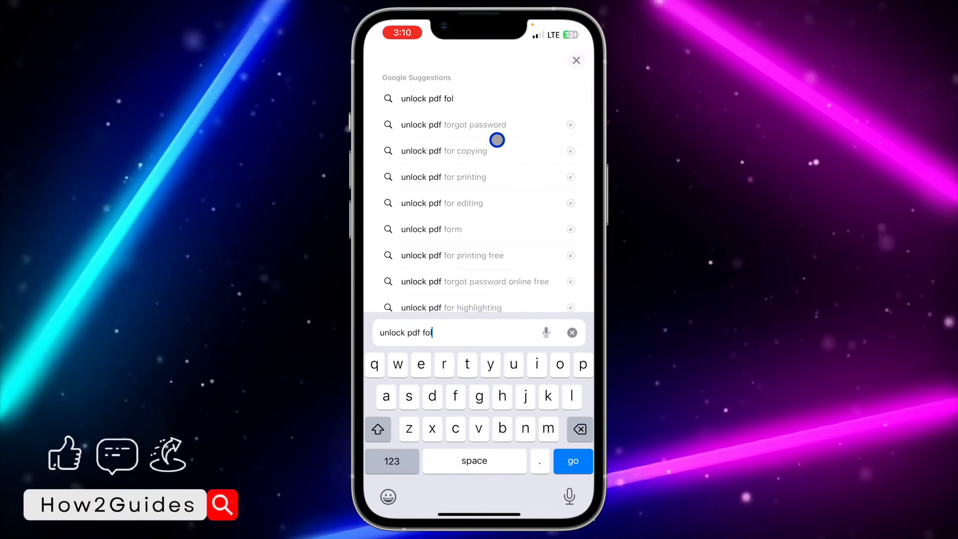
{"action": "key", "text": "BackSpace"}
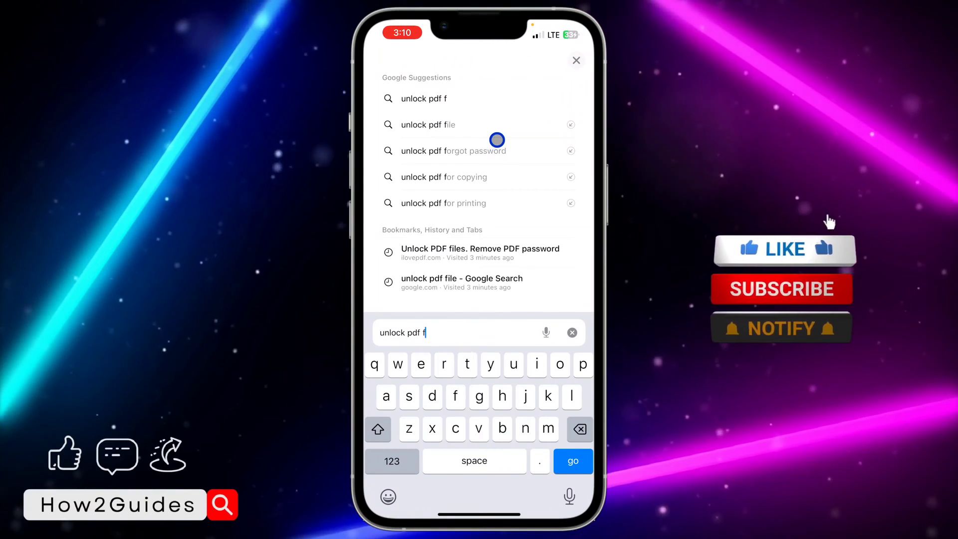
{"action": "left_click", "coordinate": [429, 125]}
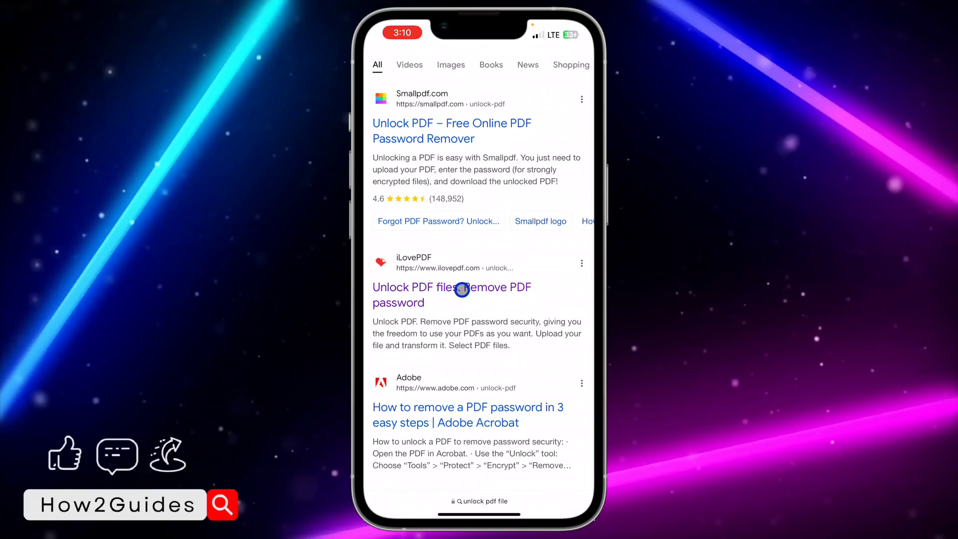
{"action": "left_click", "coordinate": [461, 289]}
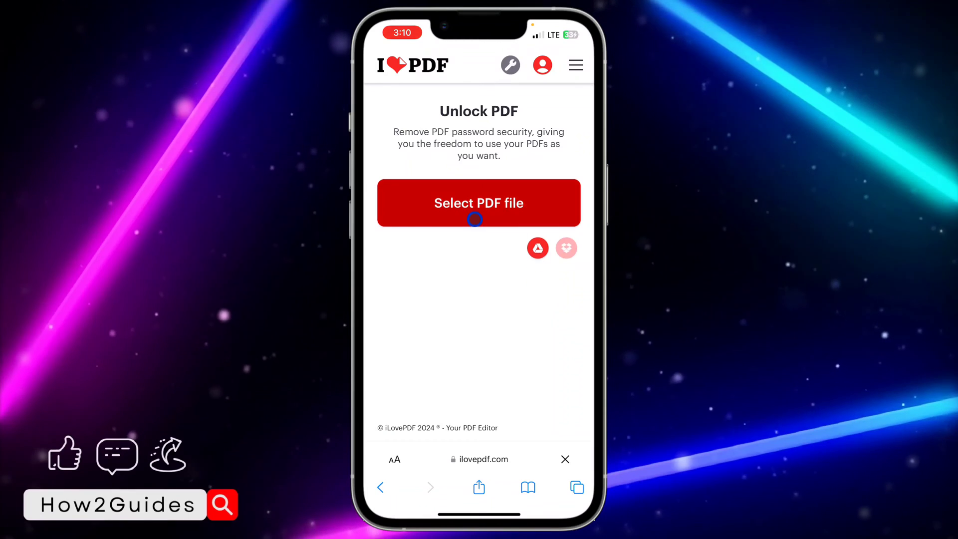
- Upload Apple.pdf from On My iPhone to iLovePDF and remove its password
{"action": "left_click", "coordinate": [479, 203]}
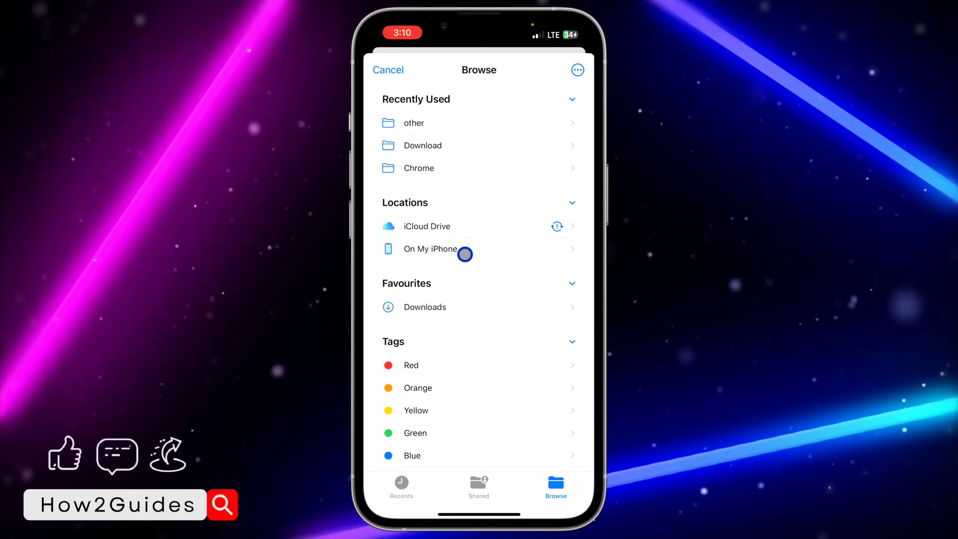
{"action": "left_click", "coordinate": [430, 248]}
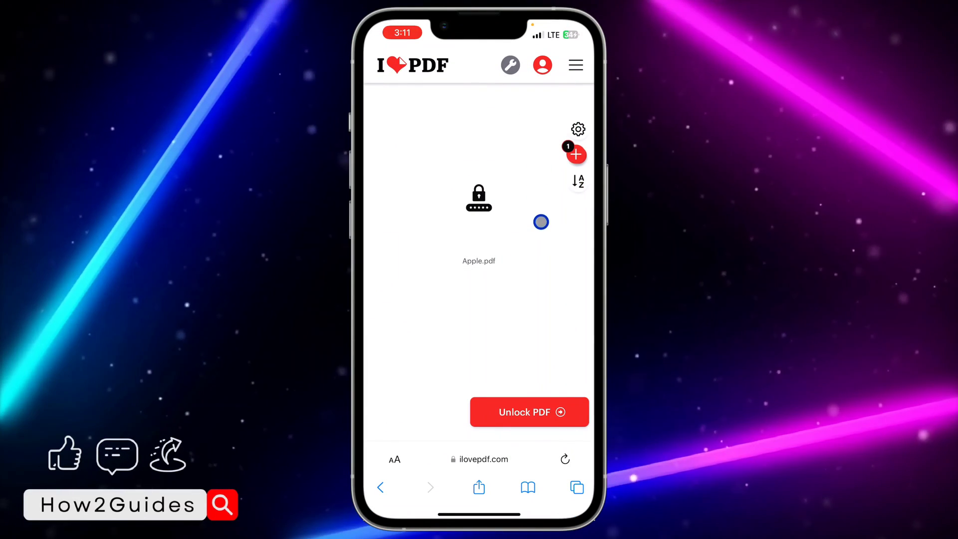
{"action": "mouse_move", "coordinate": [546, 391]}
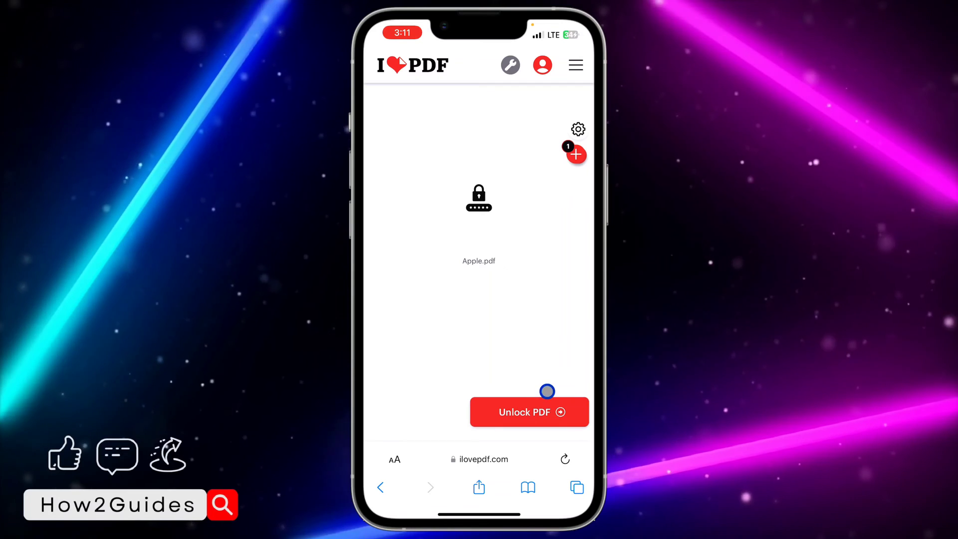
{"action": "left_click", "coordinate": [529, 412]}
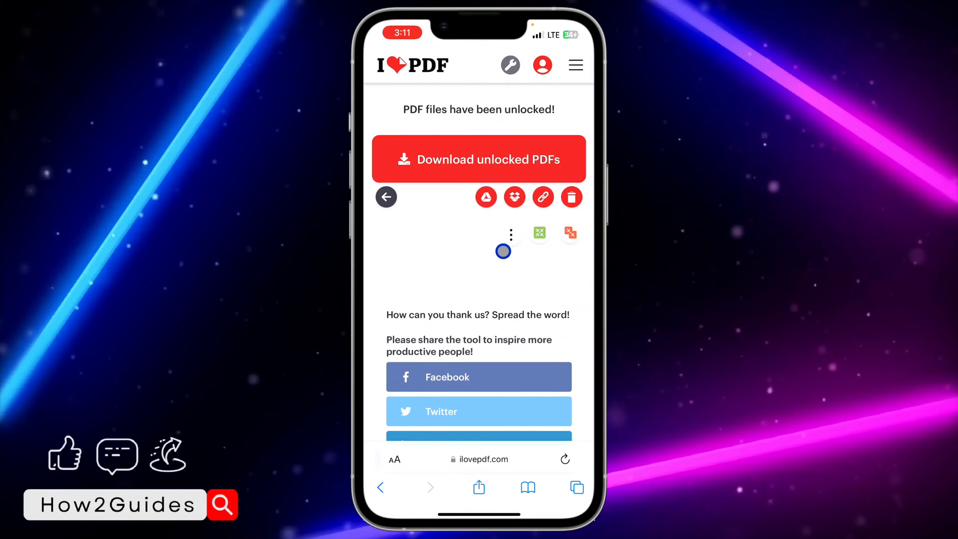
- Download the unlocked PDF from iLovePDF
{"action": "left_click", "coordinate": [478, 158]}
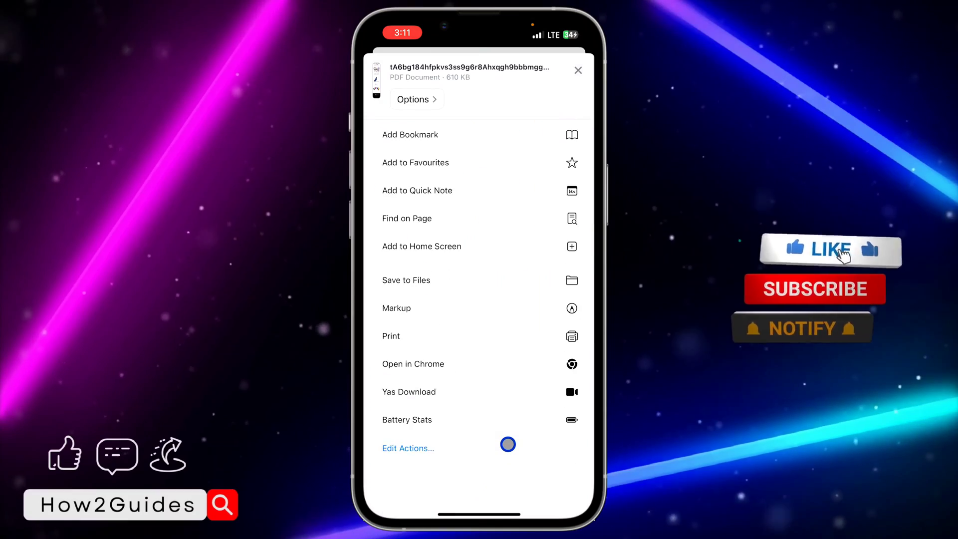
- Save the downloaded PDF to Files as Apple_unlocked on the iPhone
{"action": "left_click", "coordinate": [405, 280]}
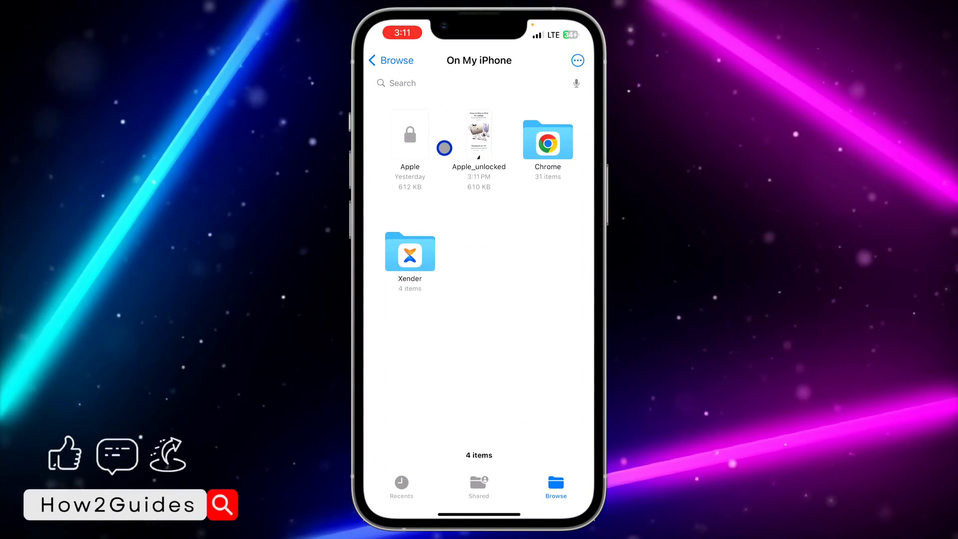
- View the original Apple document, then close it
{"action": "left_click", "coordinate": [409, 133]}
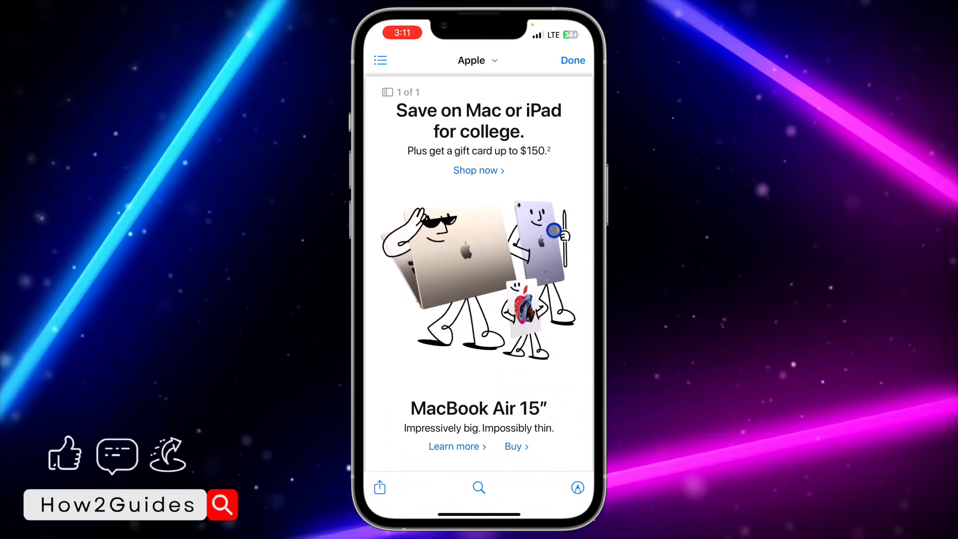
{"action": "scroll", "scroll_direction": "down", "scroll_amount": 3}
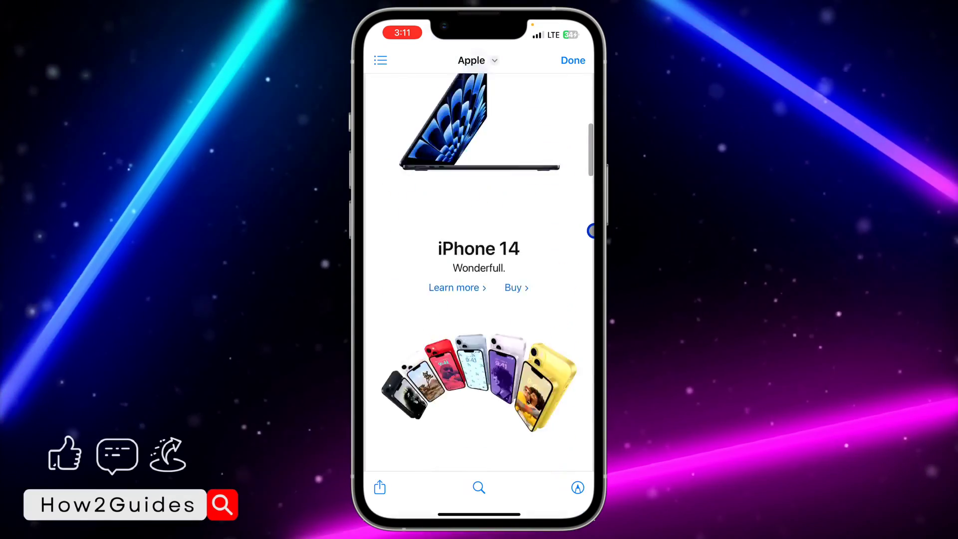
{"action": "left_click", "coordinate": [571, 60]}
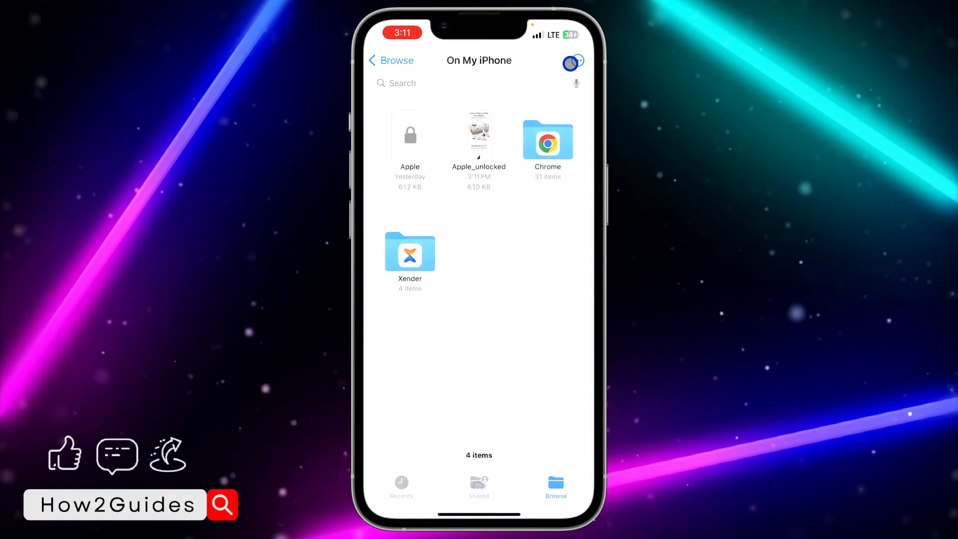
- Open Apple_unlocked without a password and show its file options with Lock PDF
{"action": "left_click", "coordinate": [479, 131]}
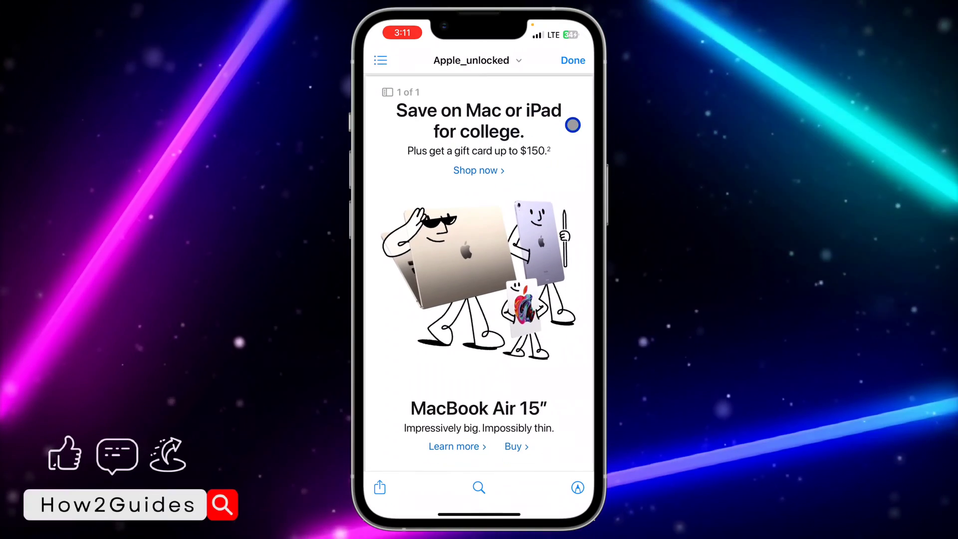
{"action": "scroll", "scroll_direction": "down", "scroll_amount": 3}
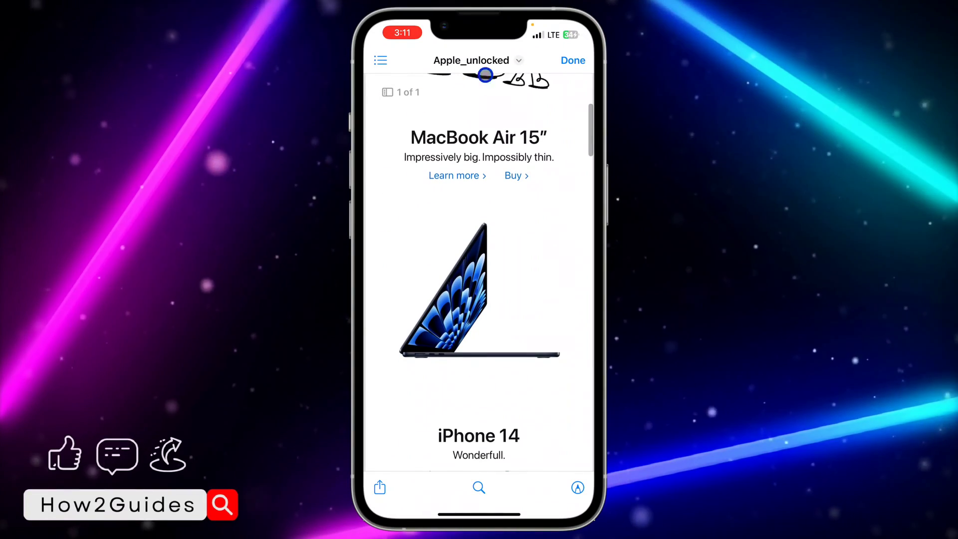
{"action": "left_click", "coordinate": [518, 60]}
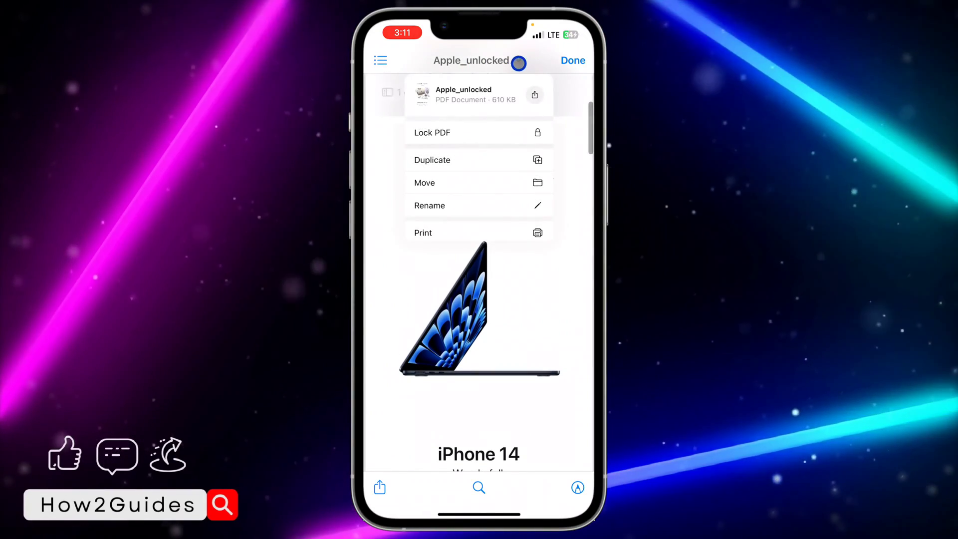